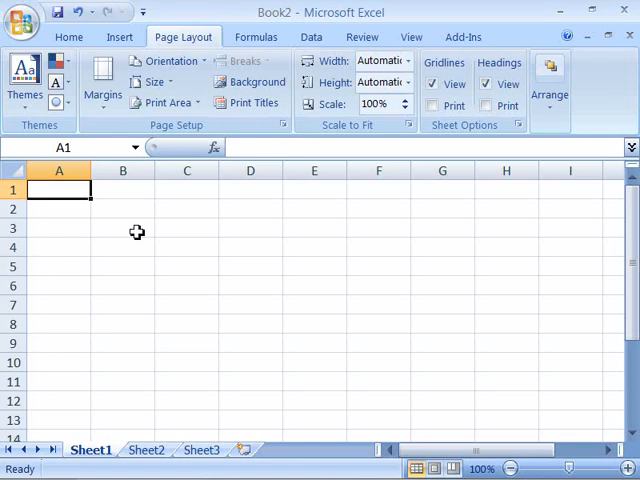
mouse_move(168, 16)
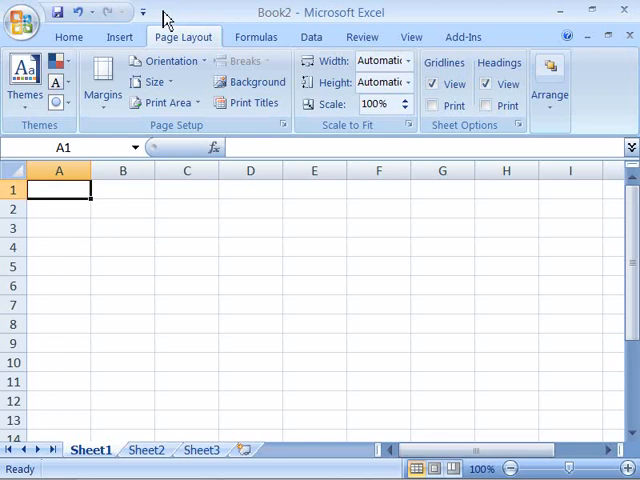
mouse_move(162, 12)
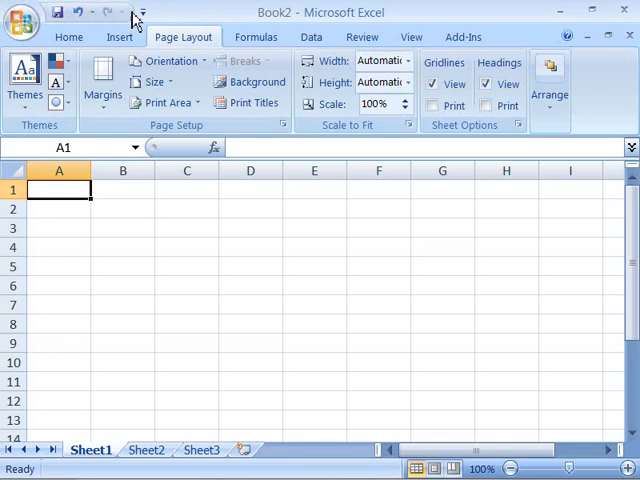
mouse_move(178, 20)
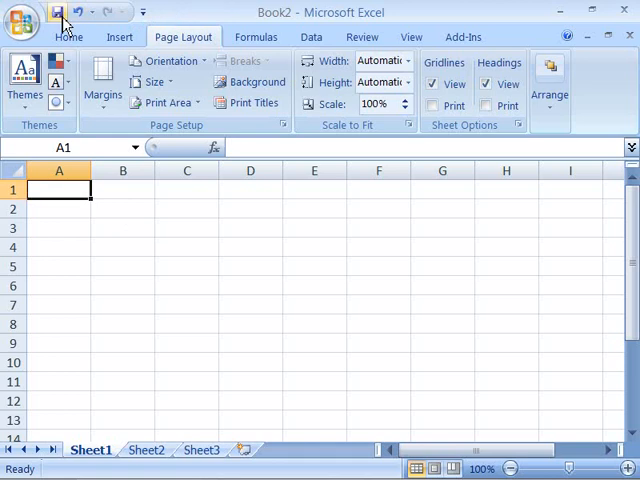
mouse_move(92, 16)
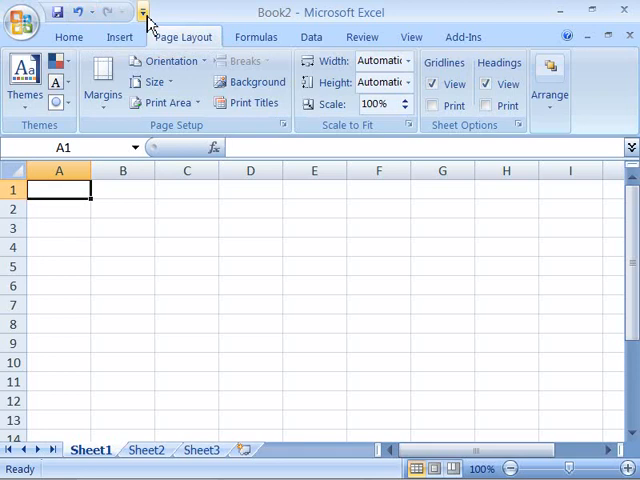
mouse_move(146, 12)
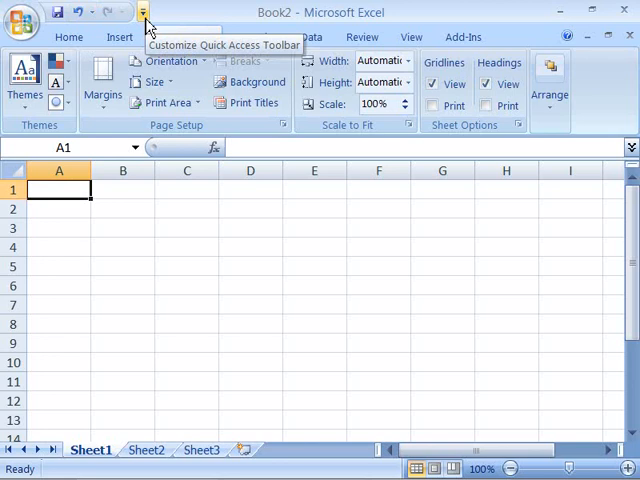
Tick New and then Open in the Customize Quick Access Toolbar list
click(148, 10)
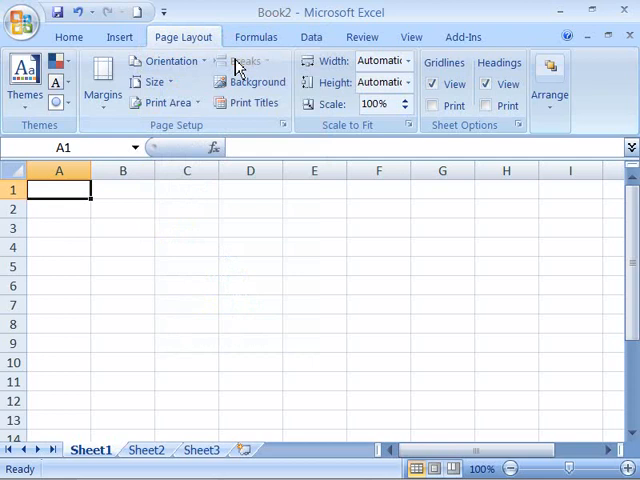
click(160, 12)
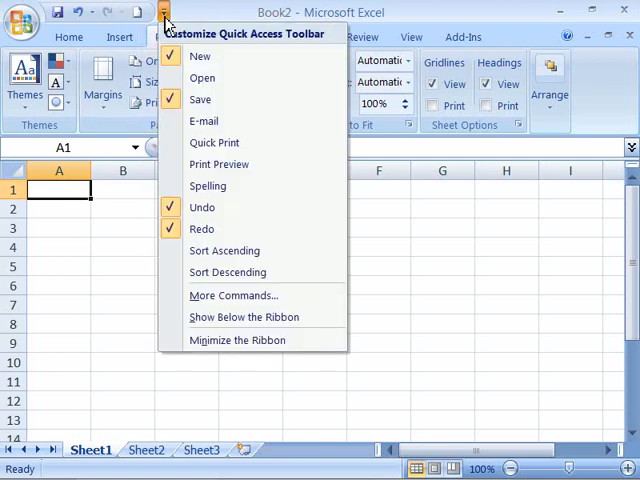
mouse_move(204, 78)
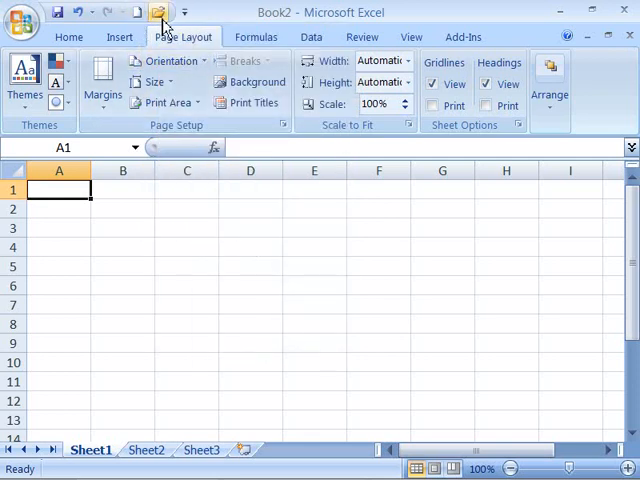
mouse_move(156, 12)
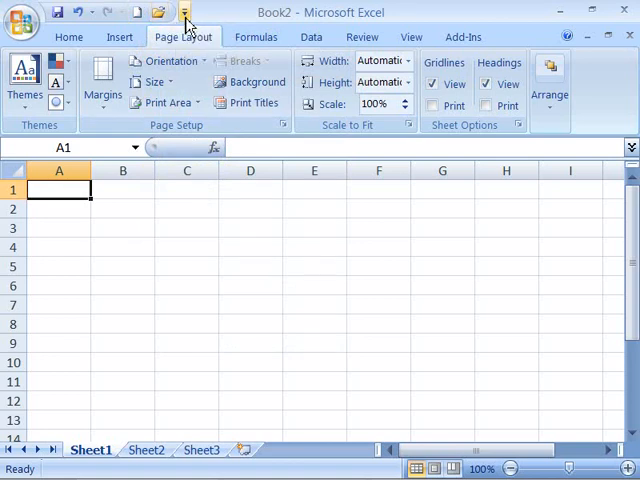
mouse_move(188, 12)
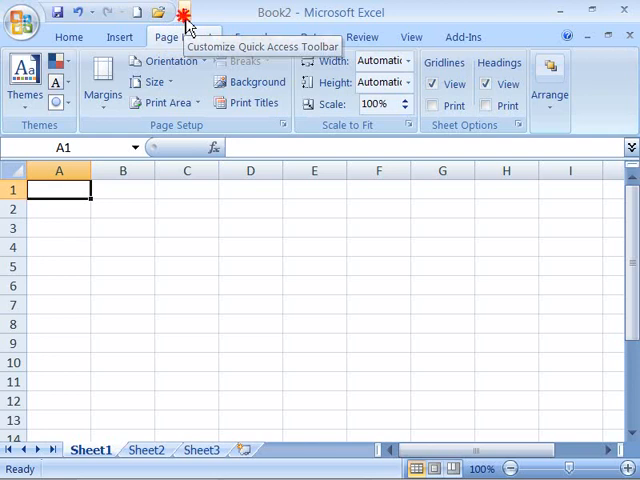
Untick Open from the list, then remove New via its right-click menu
click(184, 12)
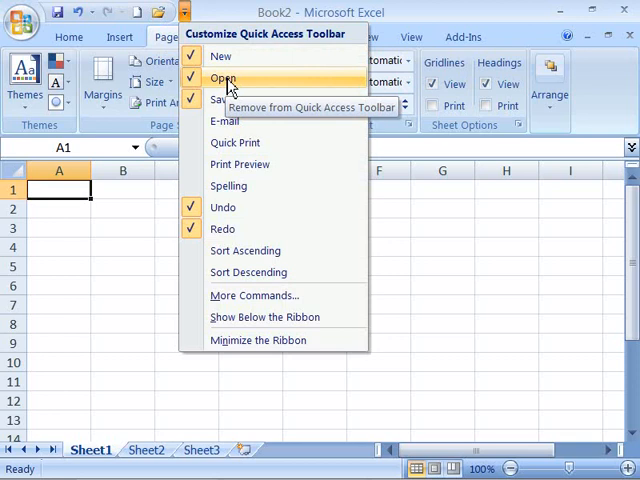
click(224, 76)
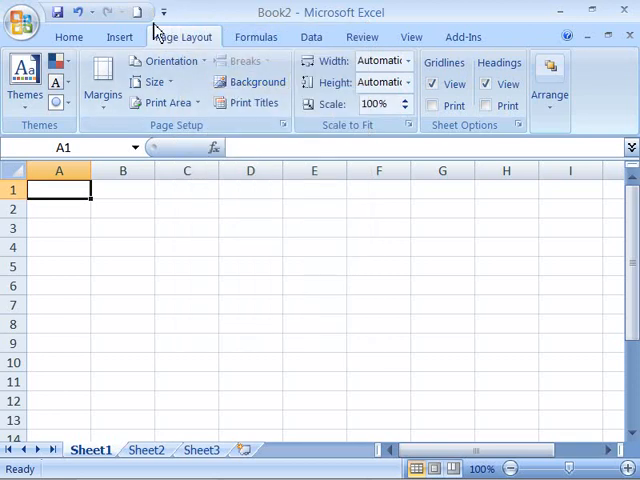
mouse_move(128, 12)
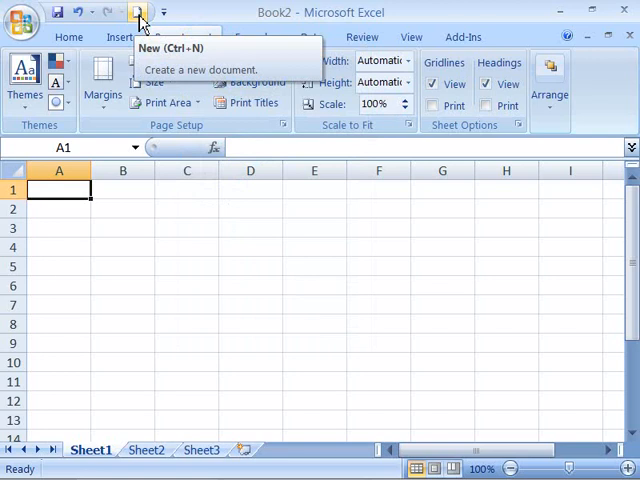
right_click(136, 12)
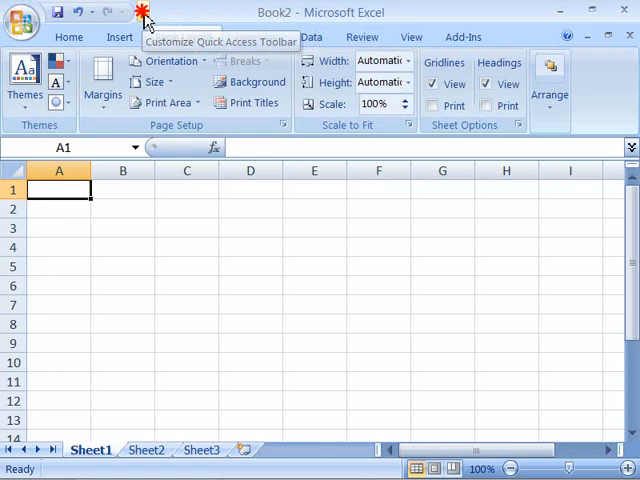
Show the toolbar's command checklist with Save, Undo and Redo ticked
click(144, 10)
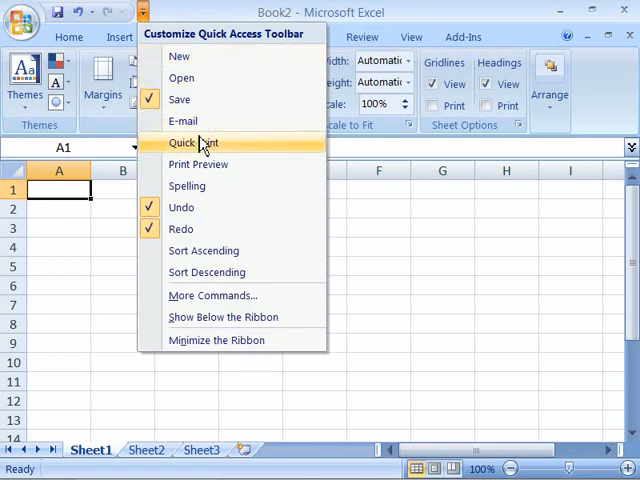
mouse_move(204, 250)
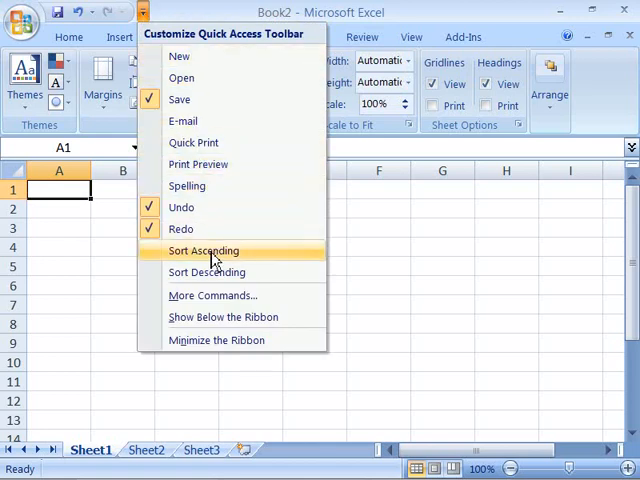
mouse_move(196, 208)
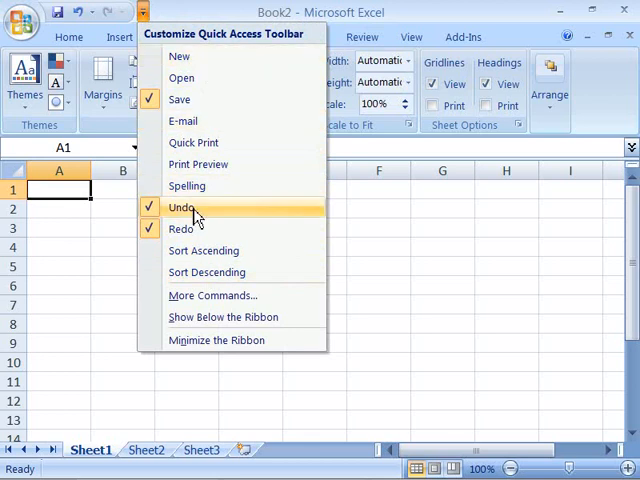
mouse_move(288, 308)
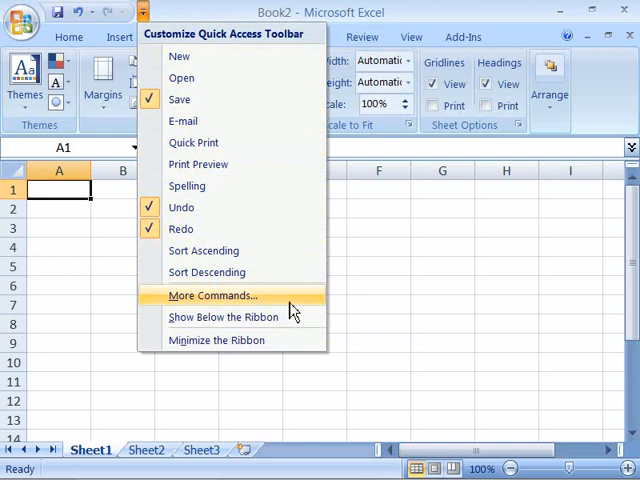
Show Home Tab commands in the Excel Options Customize page and browse the list
click(212, 296)
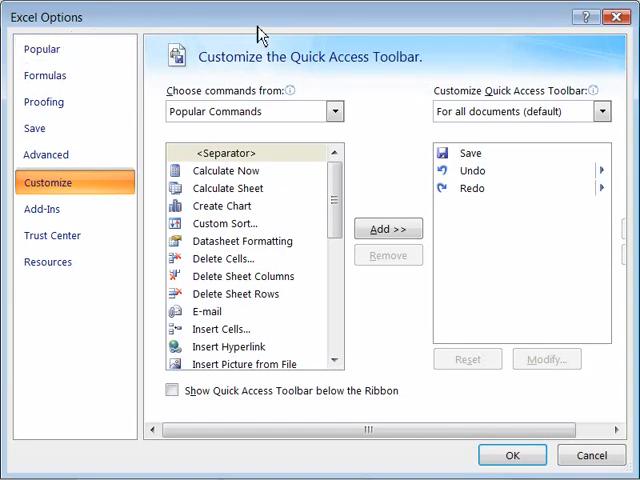
mouse_move(200, 100)
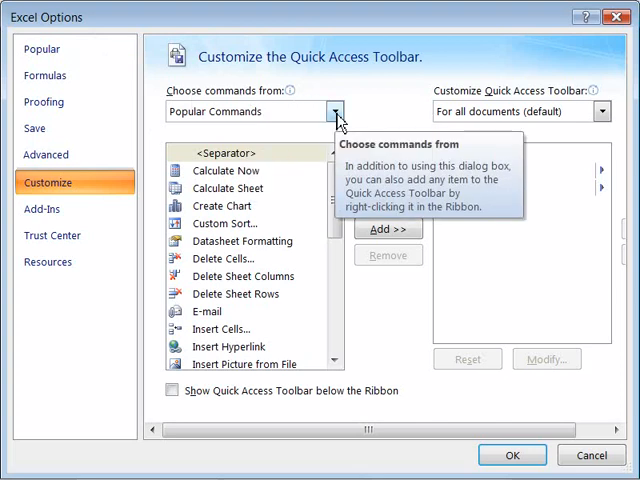
click(336, 112)
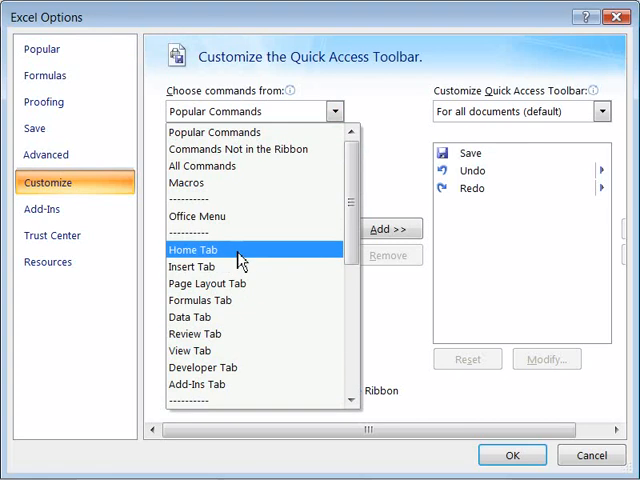
mouse_move(220, 266)
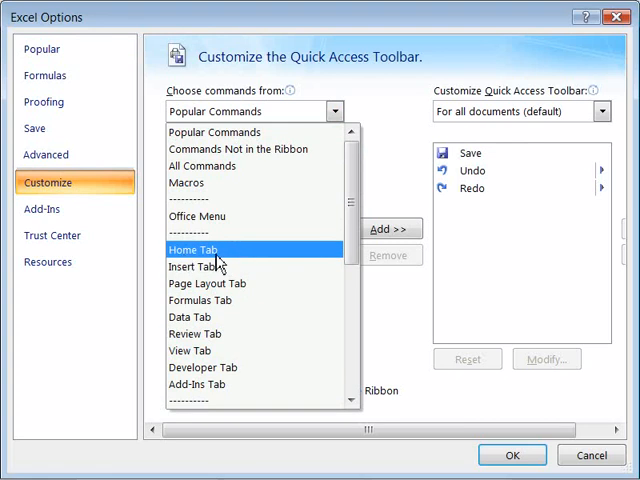
click(194, 250)
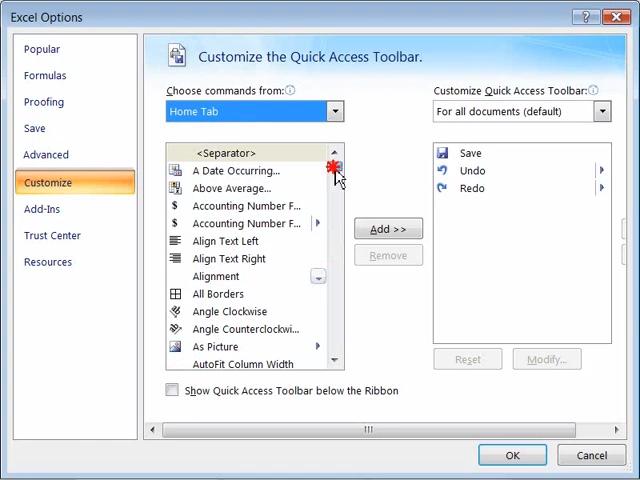
scroll(down, 3)
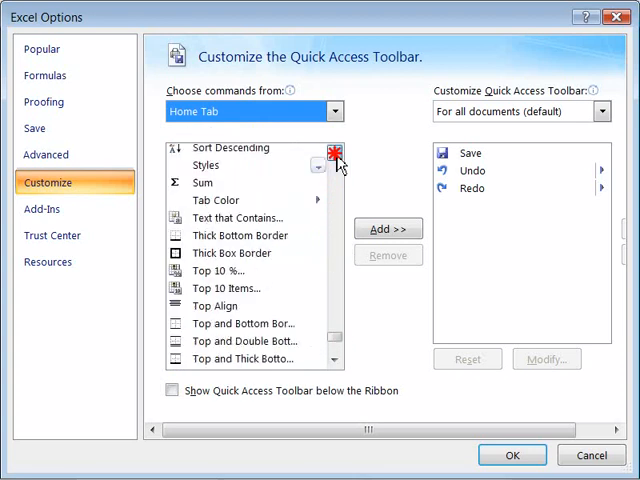
scroll(down, 3)
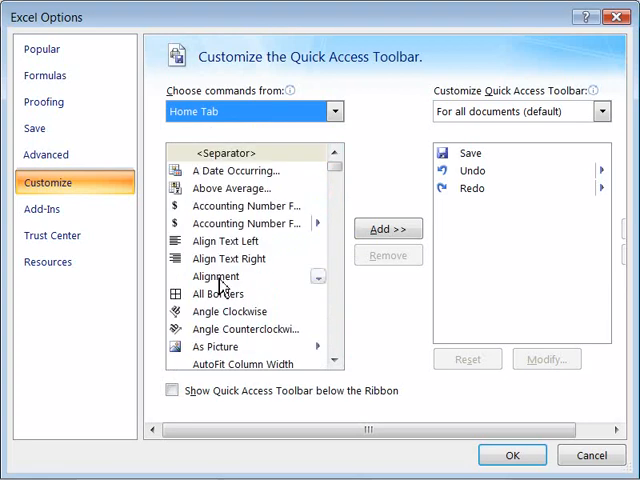
Add the Alignment and Average commands to the Quick Access Toolbar
click(216, 276)
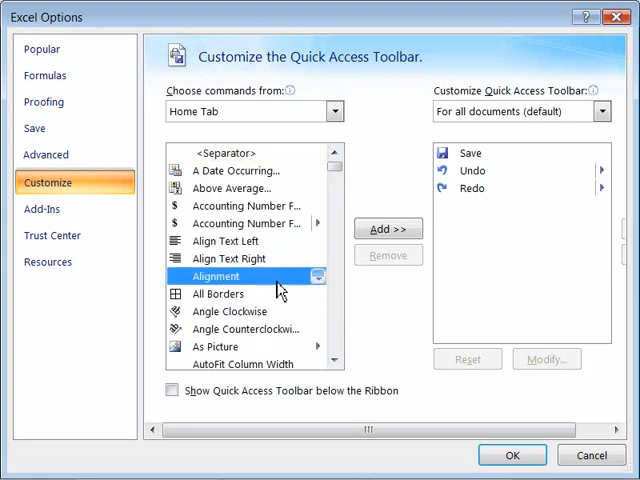
mouse_move(300, 288)
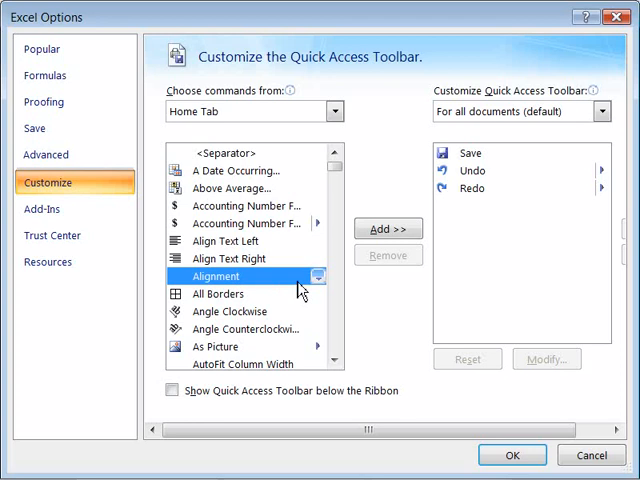
click(388, 228)
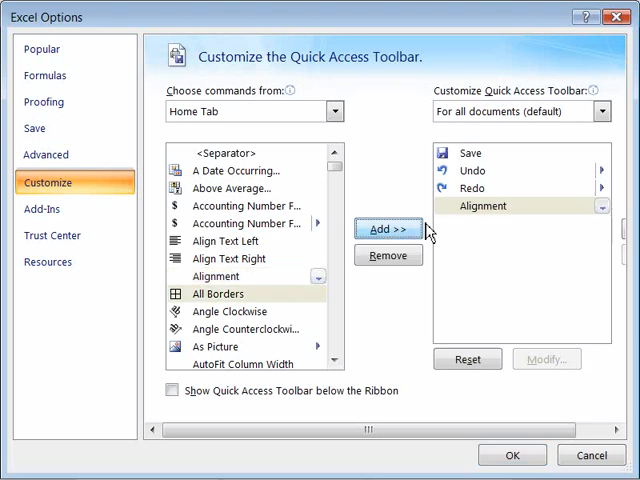
mouse_move(484, 154)
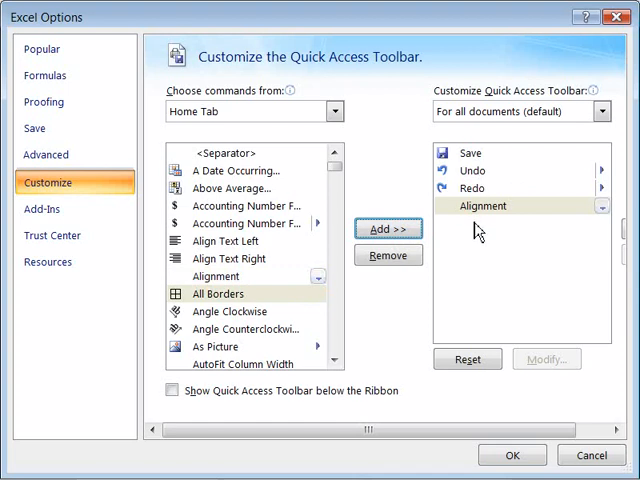
mouse_move(338, 328)
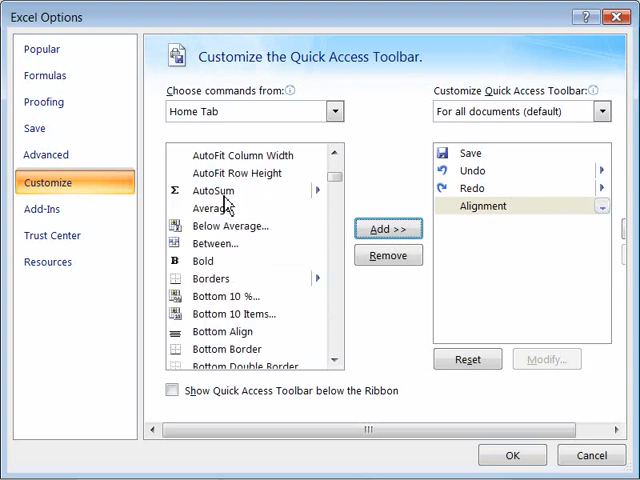
click(212, 208)
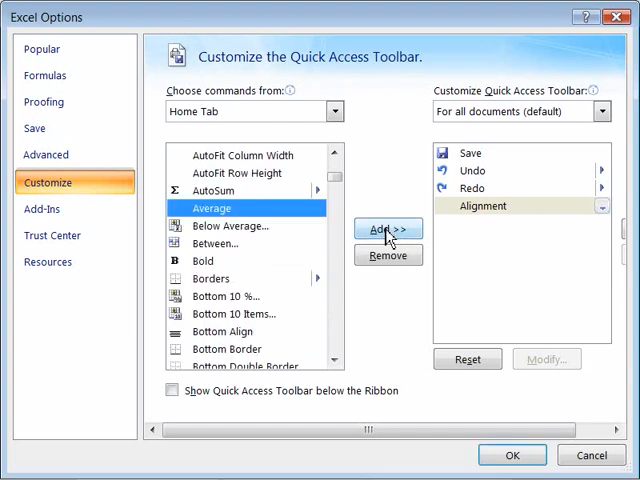
click(388, 228)
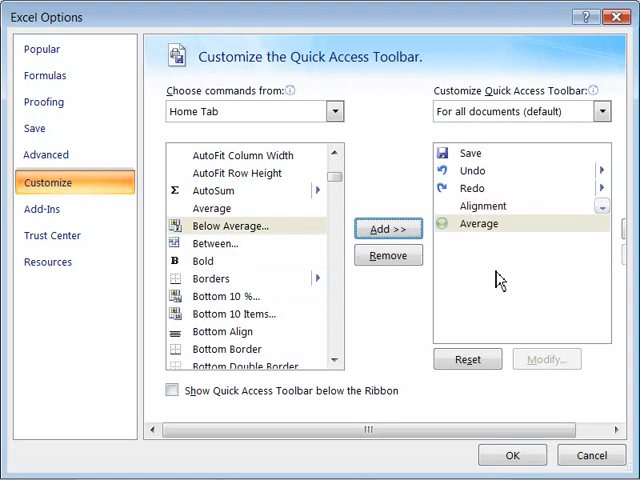
mouse_move(480, 156)
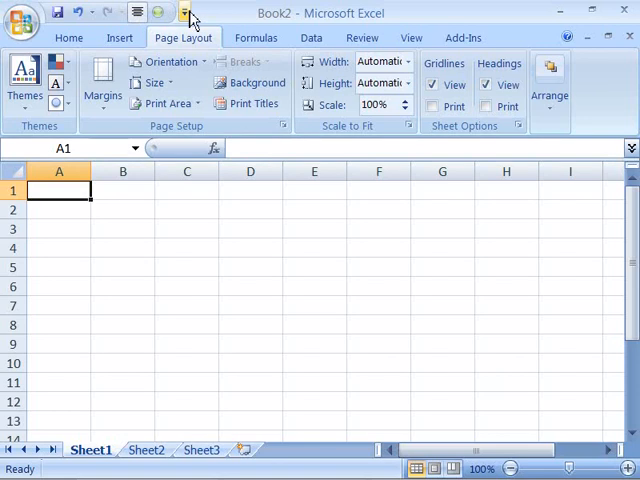
mouse_move(158, 12)
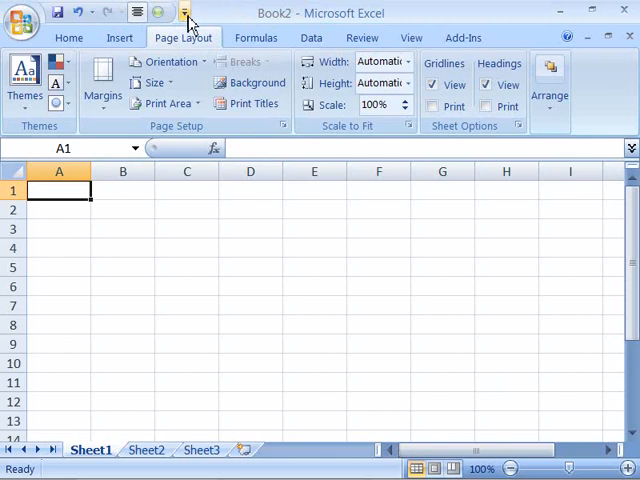
mouse_move(184, 12)
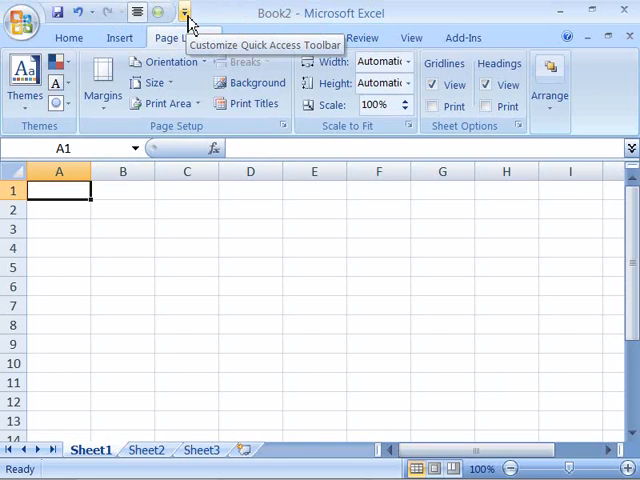
Choose Show Below the Ribbon so the toolbar moves under the Ribbon
click(184, 12)
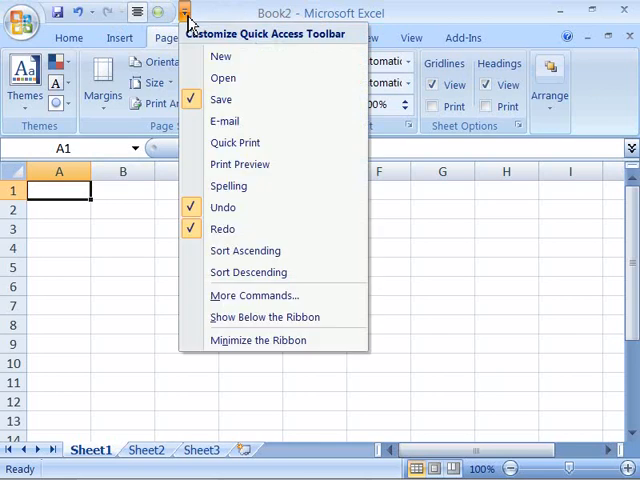
mouse_move(264, 316)
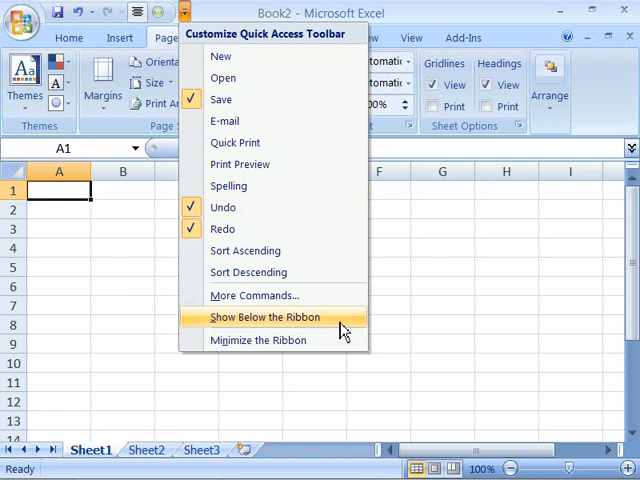
click(264, 316)
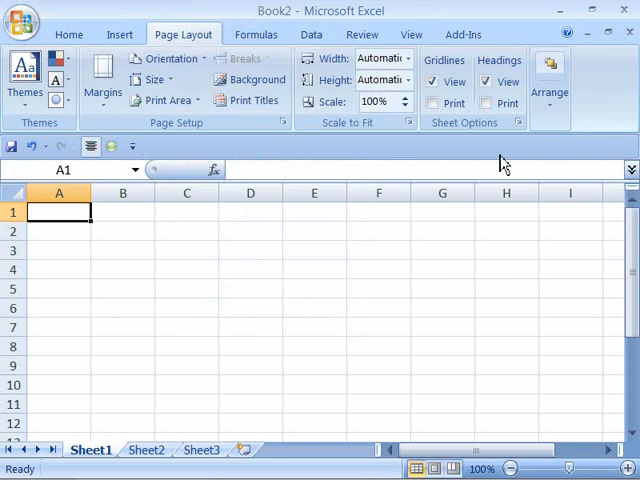
mouse_move(434, 160)
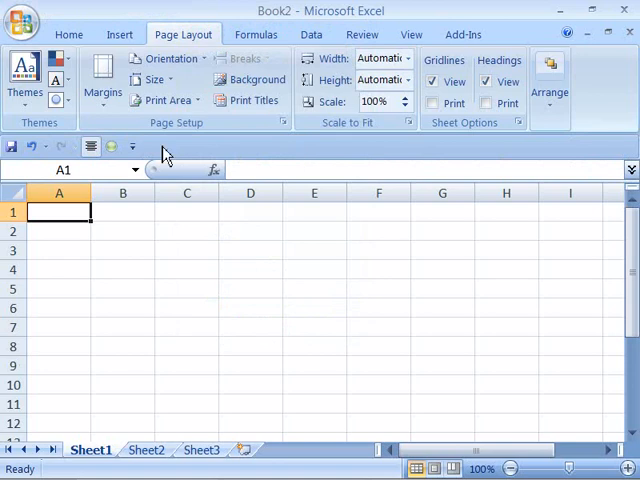
Choose Show Above the Ribbon, then toggle the New command from the list
click(132, 146)
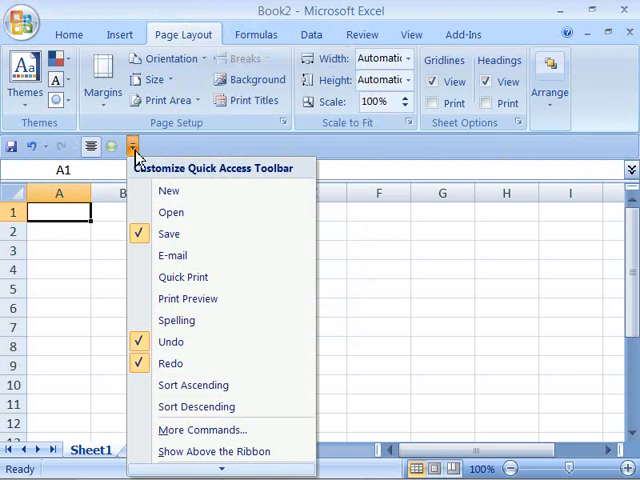
mouse_move(200, 430)
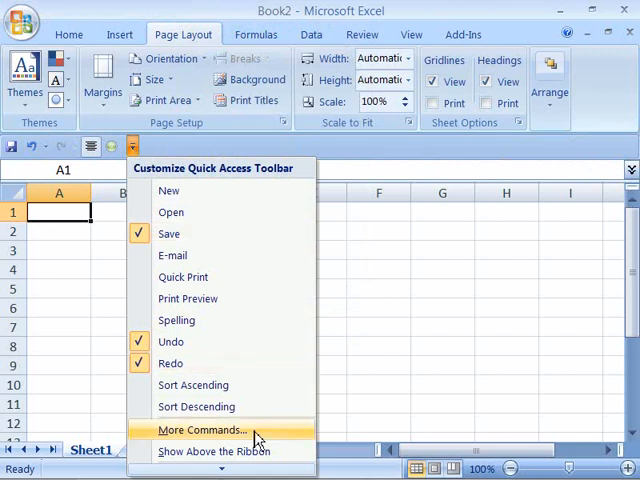
mouse_move(292, 452)
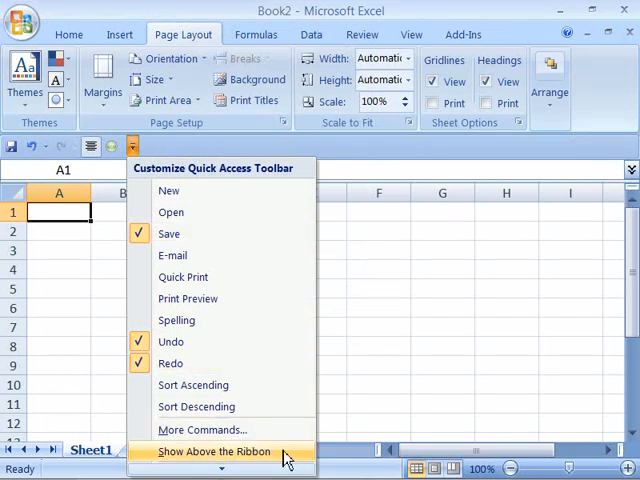
click(224, 448)
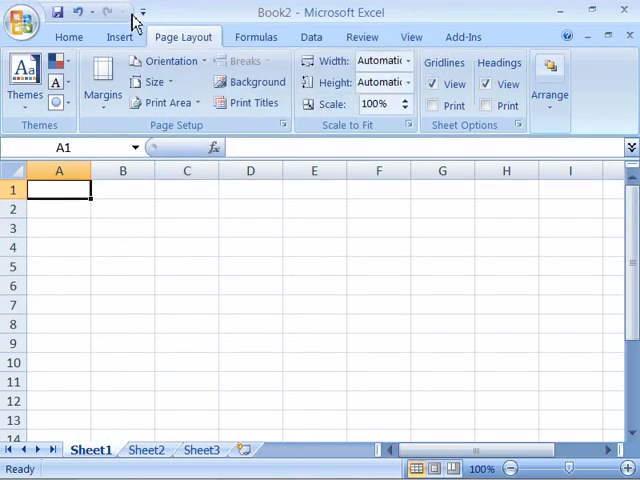
click(144, 12)
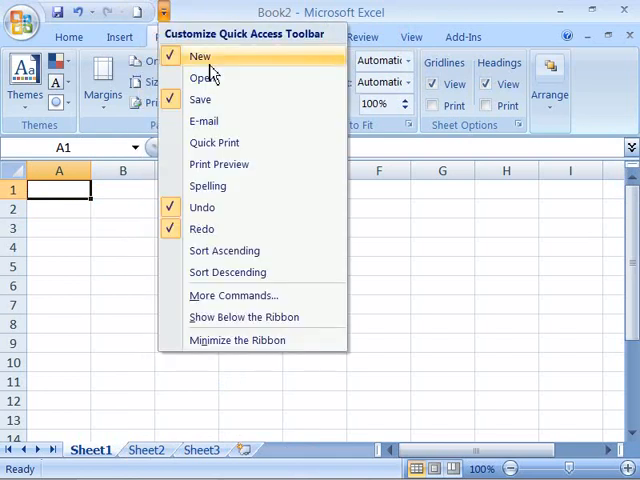
click(204, 224)
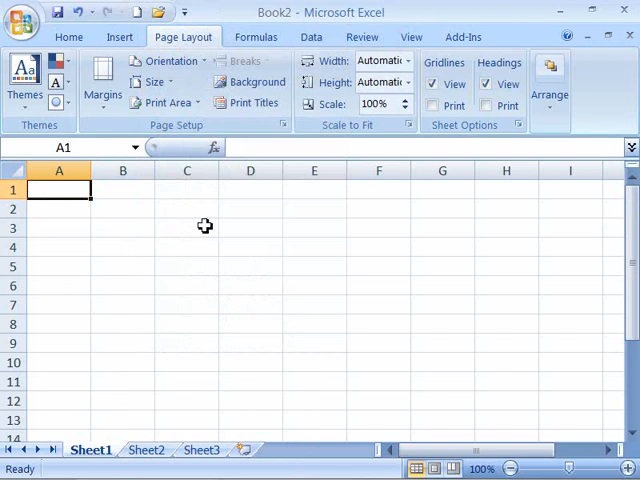
mouse_move(204, 232)
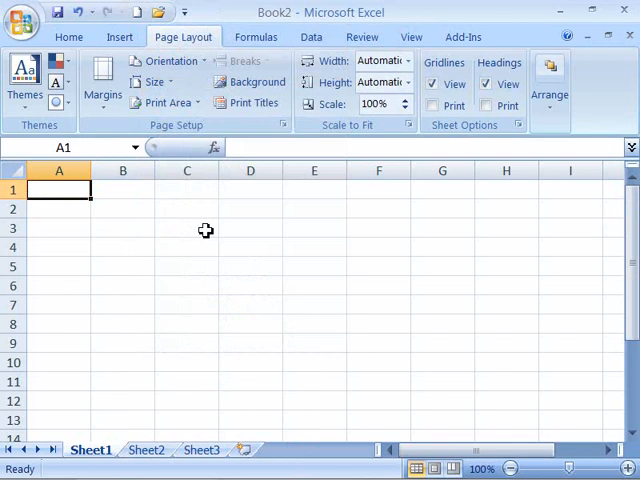